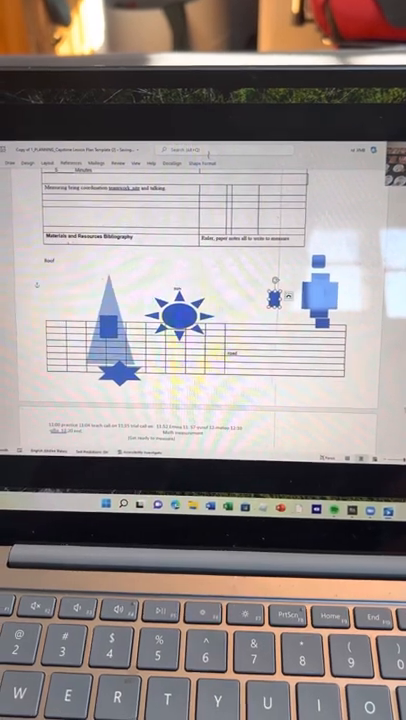
scroll(down, 3)
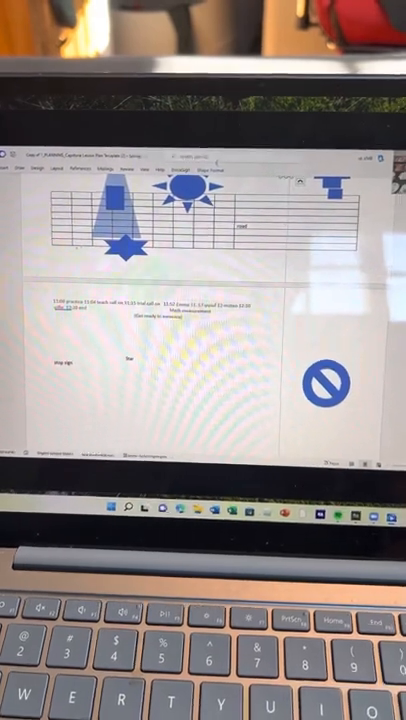
scroll(down, 3)
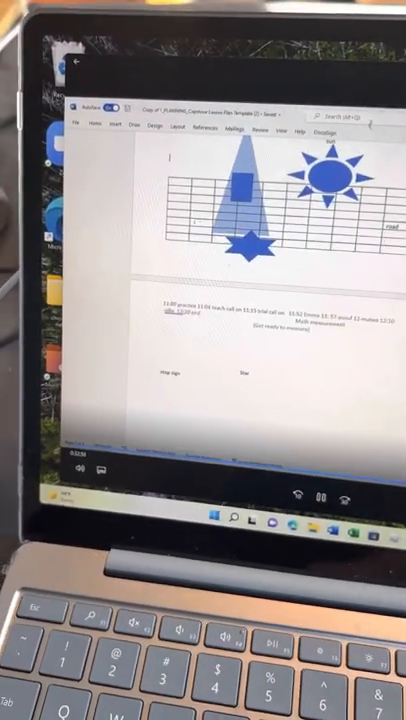
scroll(up, 3)
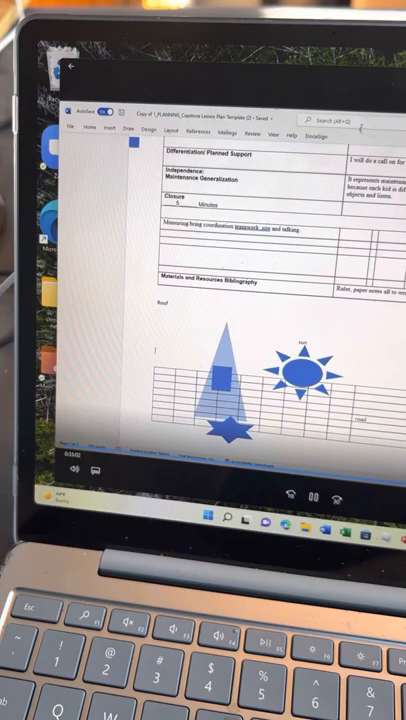
scroll(up, 3)
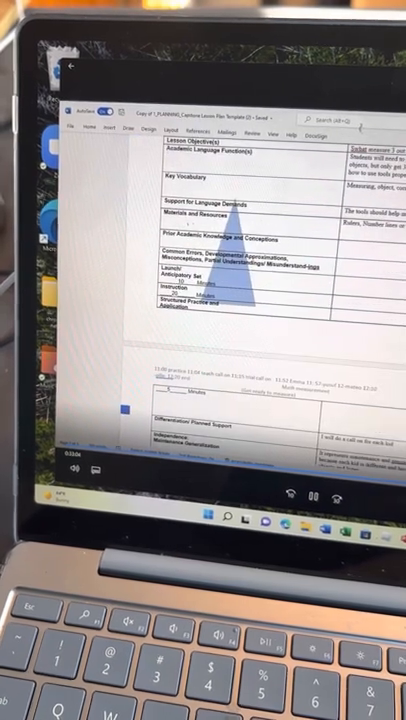